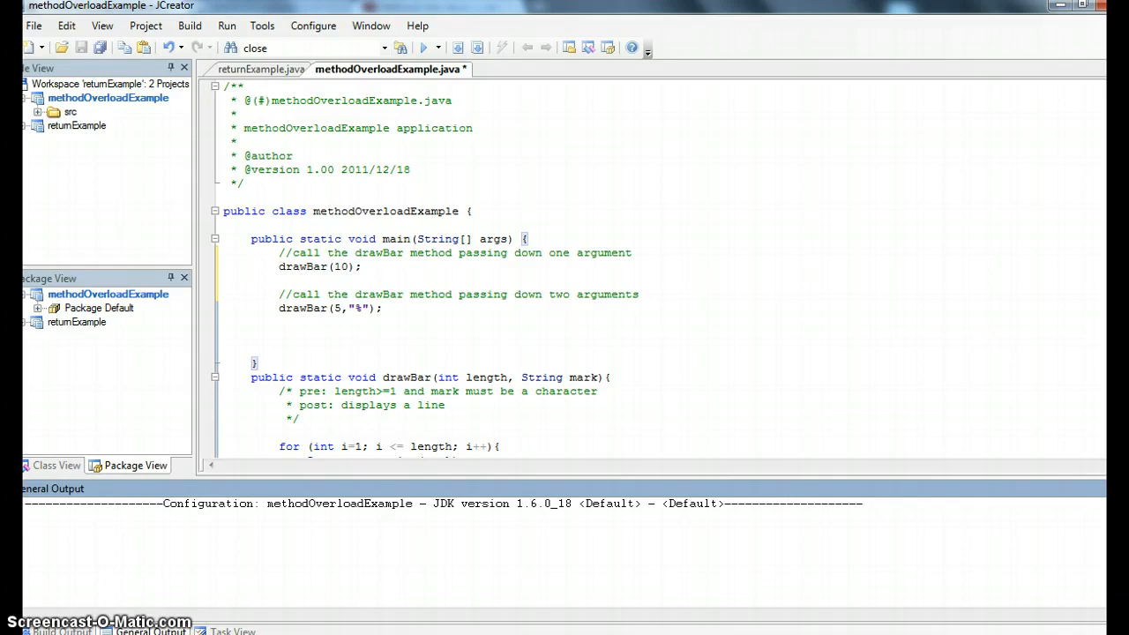
Run methodOverloadExample so General Output prints a ten-asterisk bar and a five-percent-sign bar
{"action": "scroll", "scroll_direction": "down", "scroll_amount": 3}
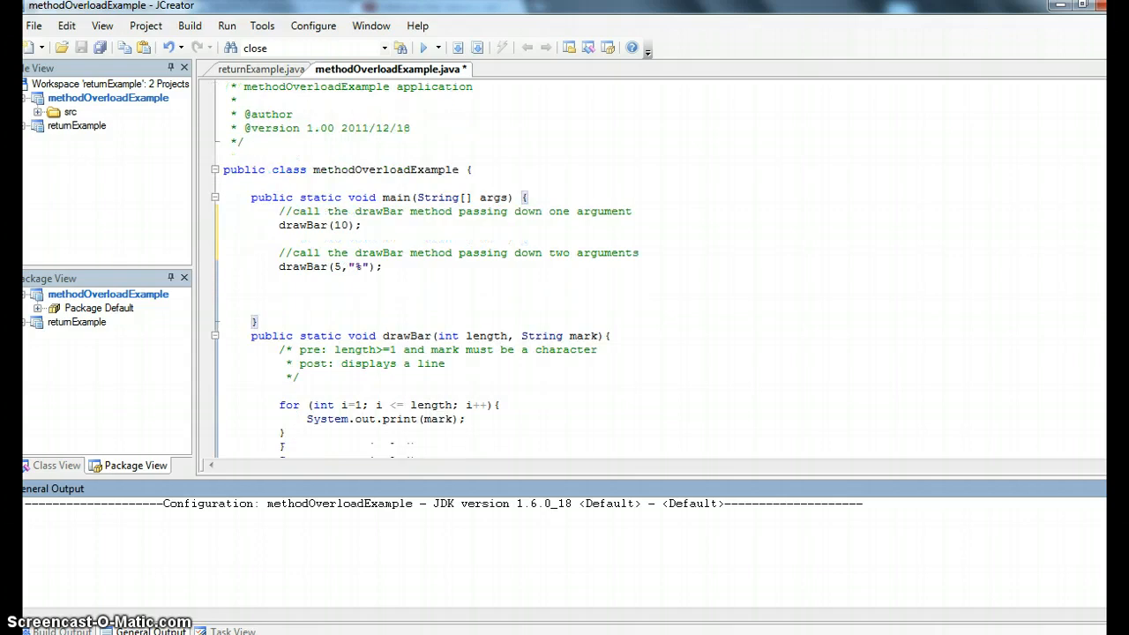
{"action": "scroll", "scroll_direction": "down", "scroll_amount": 3}
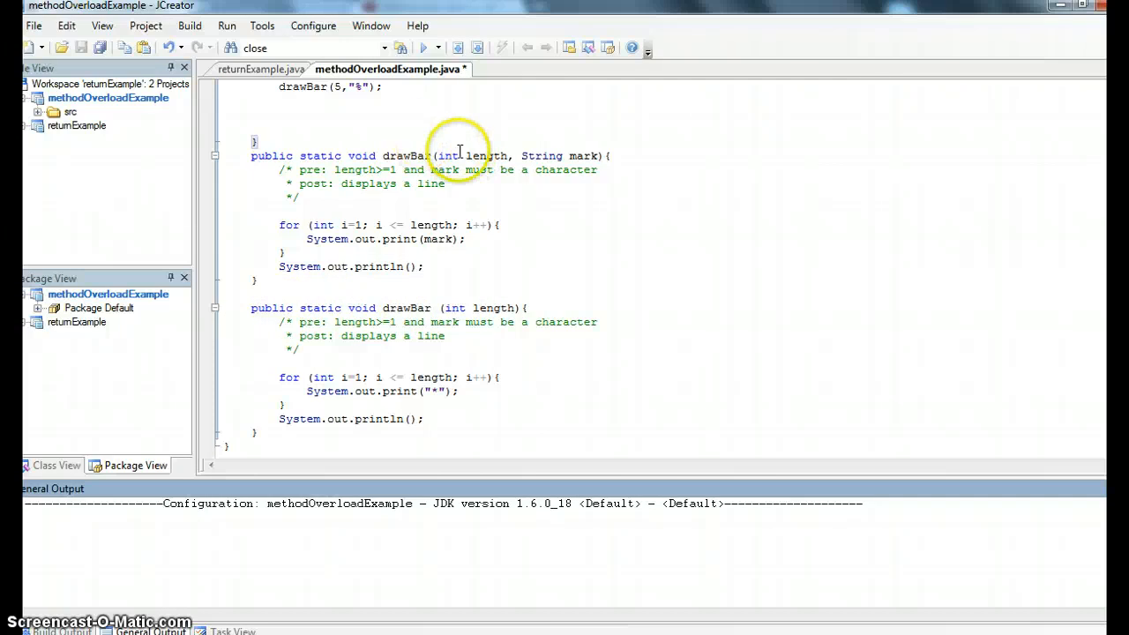
{"action": "mouse_move", "coordinate": [555, 176]}
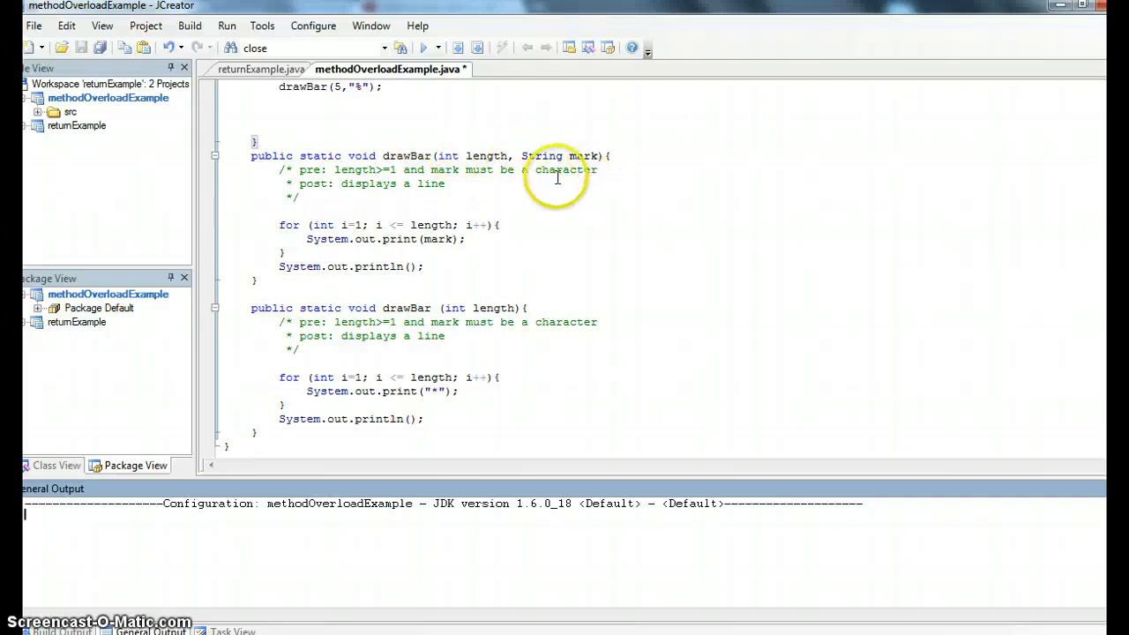
{"action": "mouse_move", "coordinate": [421, 218]}
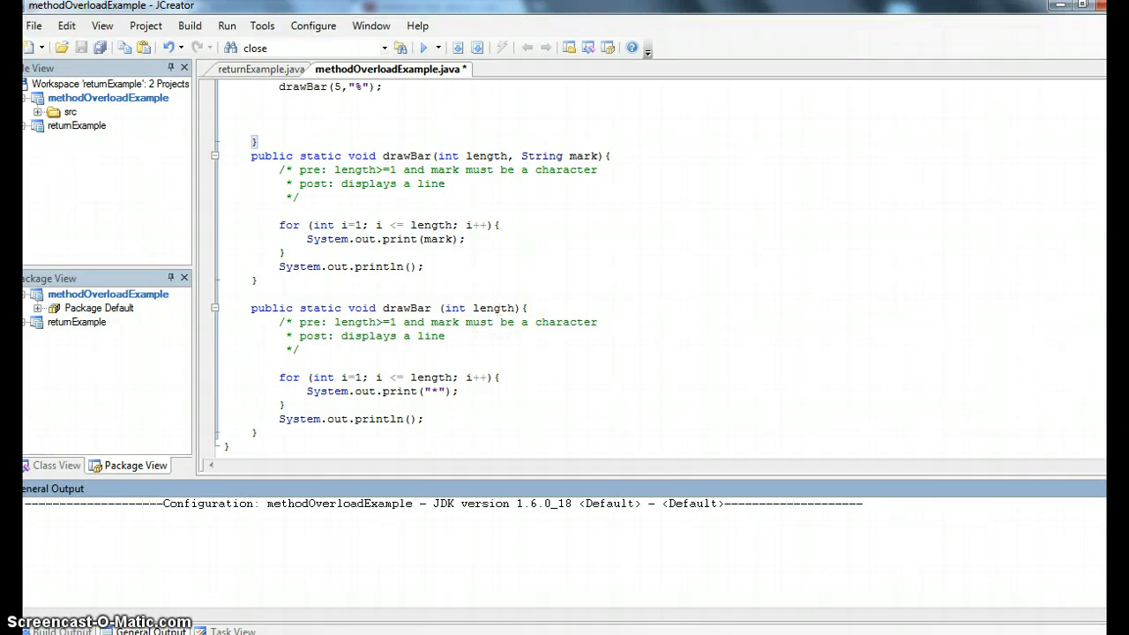
{"action": "scroll", "scroll_direction": "up", "scroll_amount": 3}
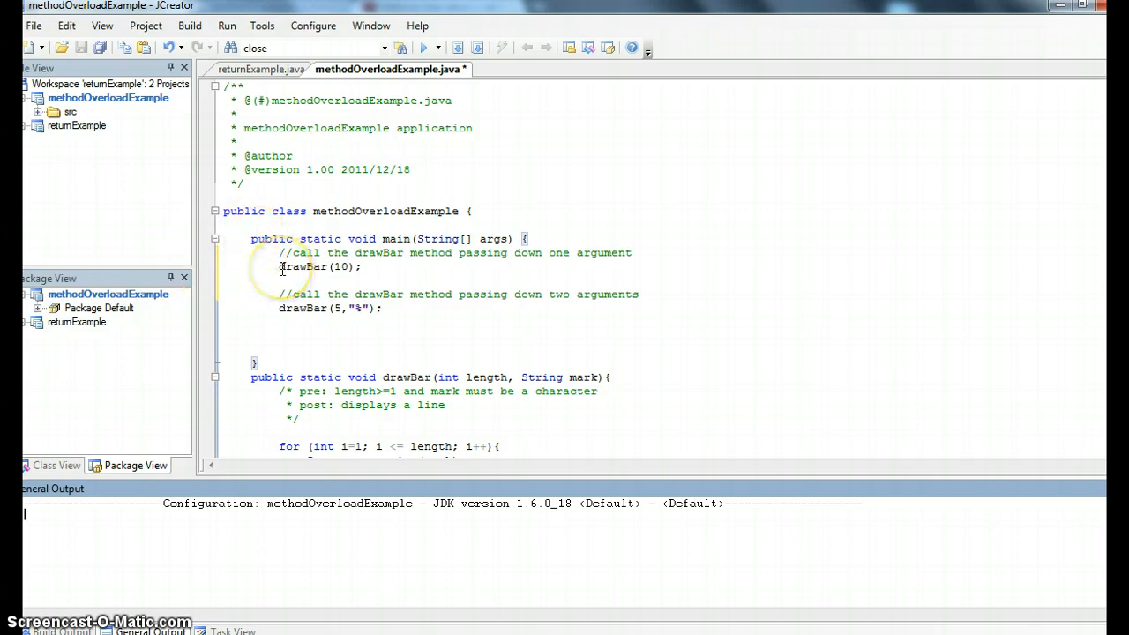
{"action": "mouse_move", "coordinate": [339, 272]}
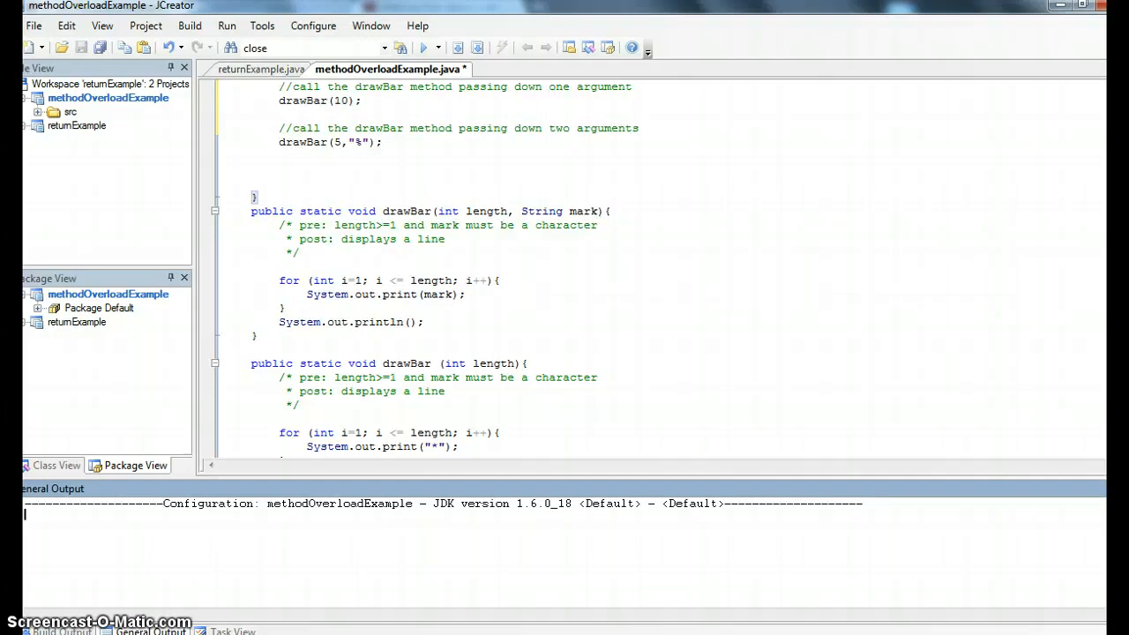
{"action": "scroll", "scroll_direction": "down", "scroll_amount": 3}
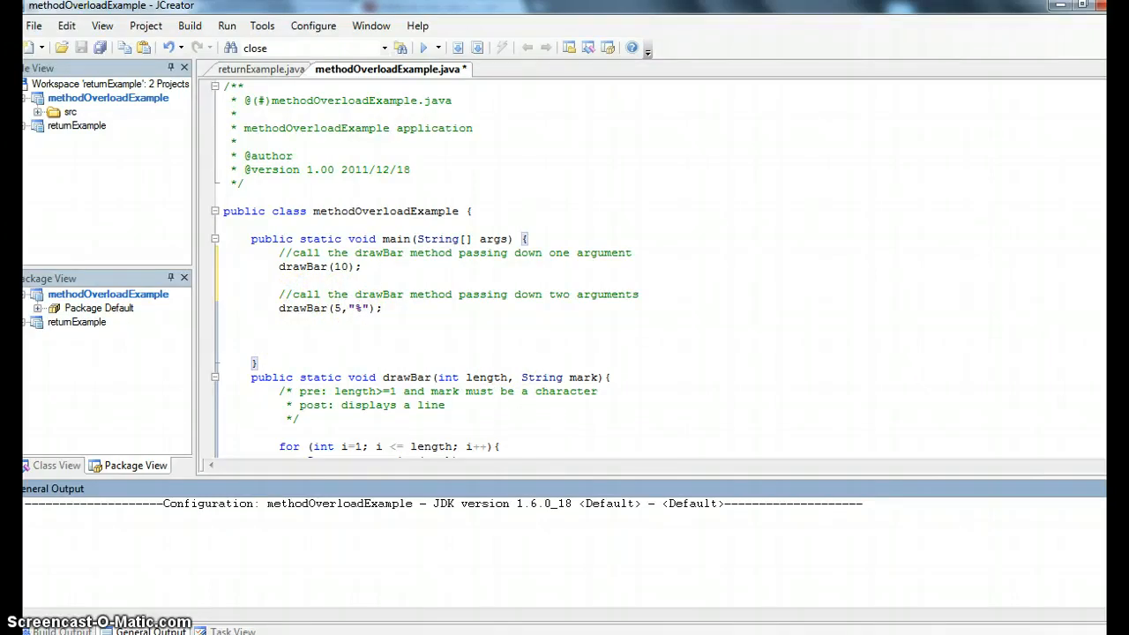
{"action": "scroll", "scroll_direction": "down", "scroll_amount": 3}
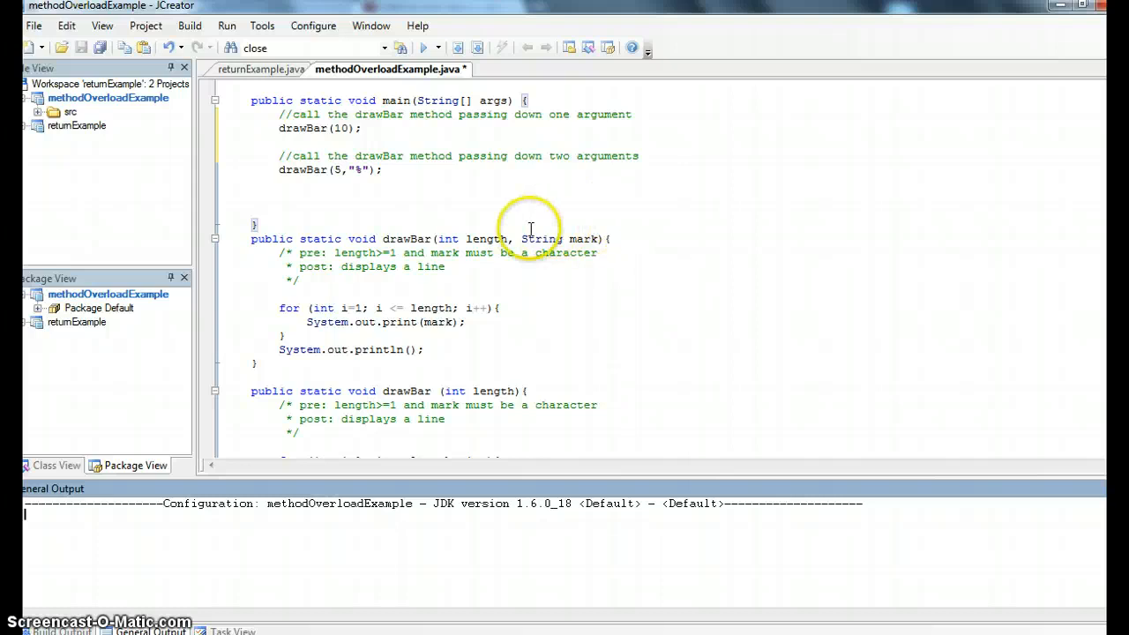
{"action": "mouse_move", "coordinate": [410, 242]}
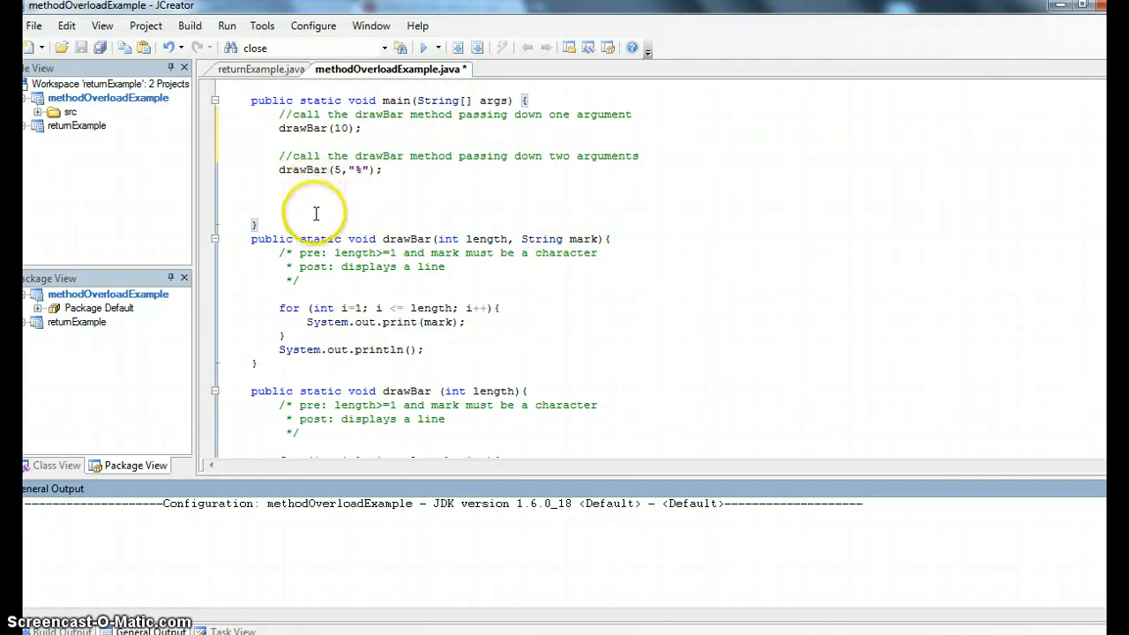
{"action": "mouse_move", "coordinate": [404, 238]}
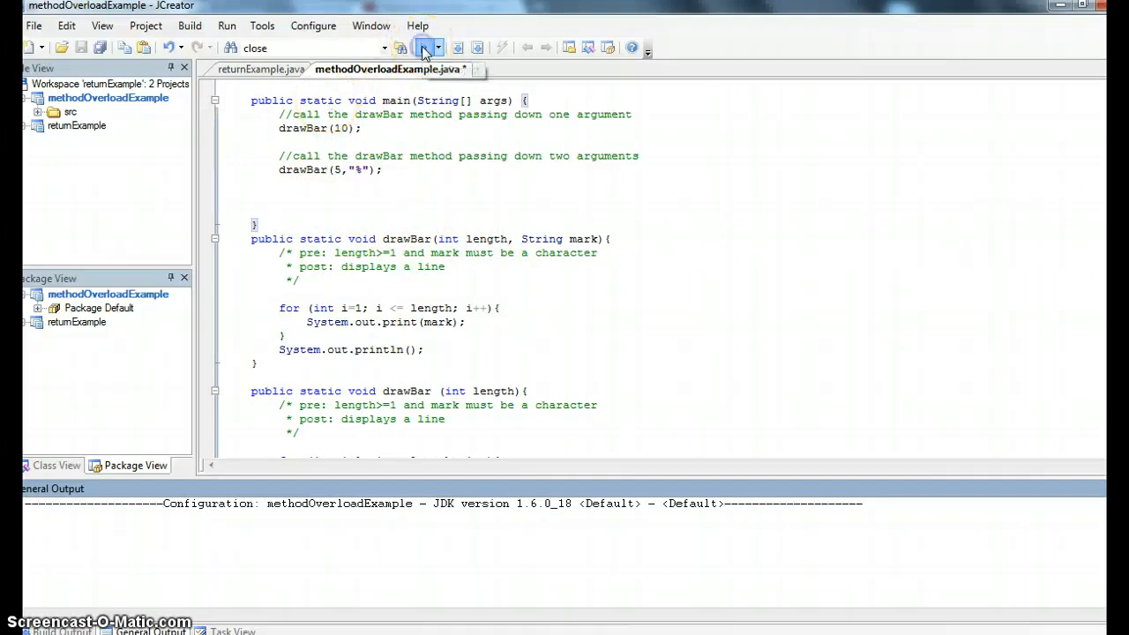
{"action": "left_click", "coordinate": [423, 48]}
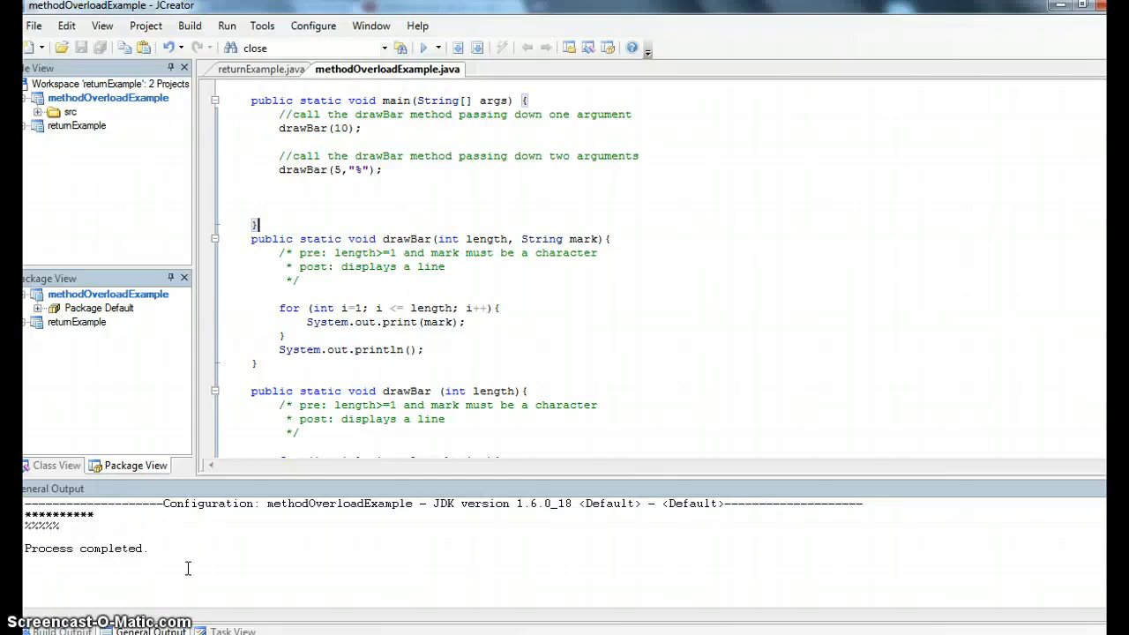
{"action": "mouse_move", "coordinate": [104, 505]}
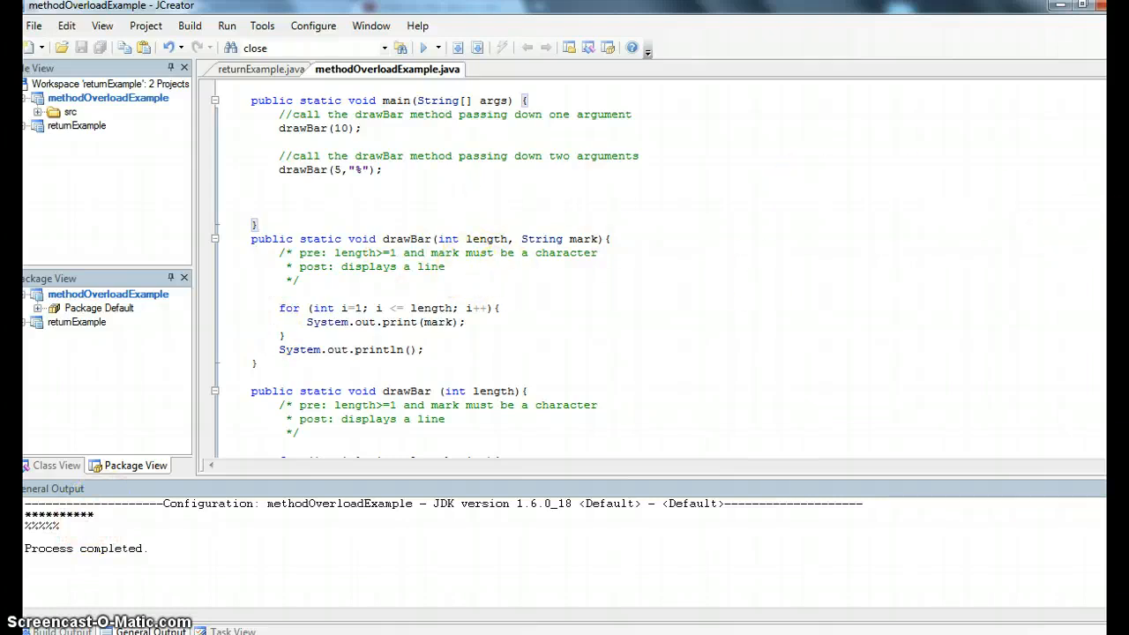
{"action": "scroll", "scroll_direction": "down", "scroll_amount": 3}
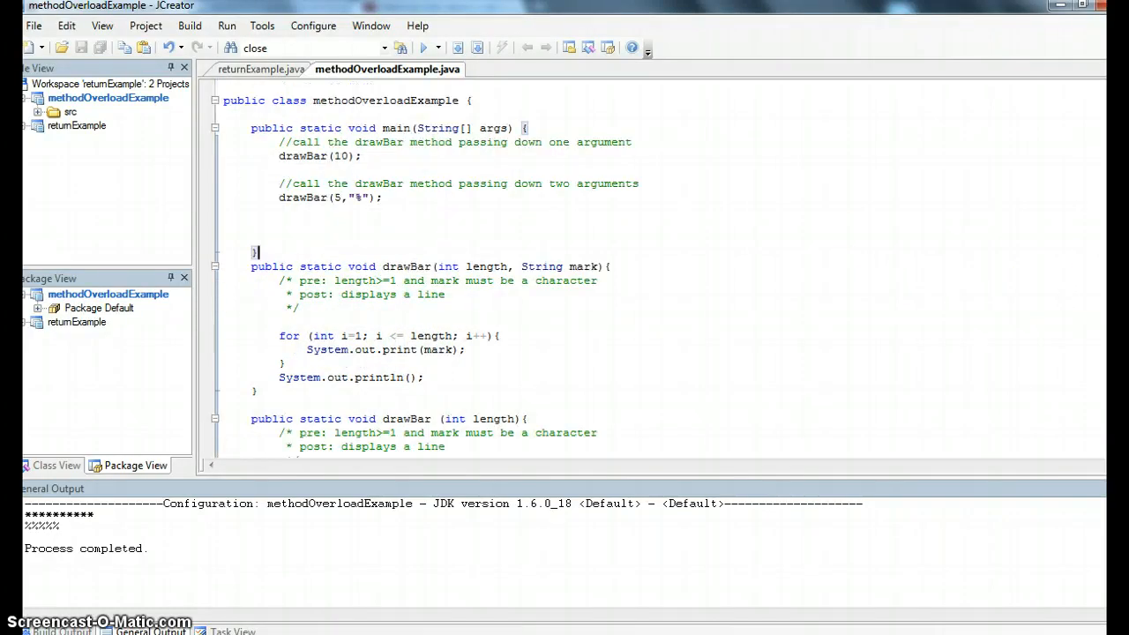
{"action": "scroll", "scroll_direction": "down", "scroll_amount": 3}
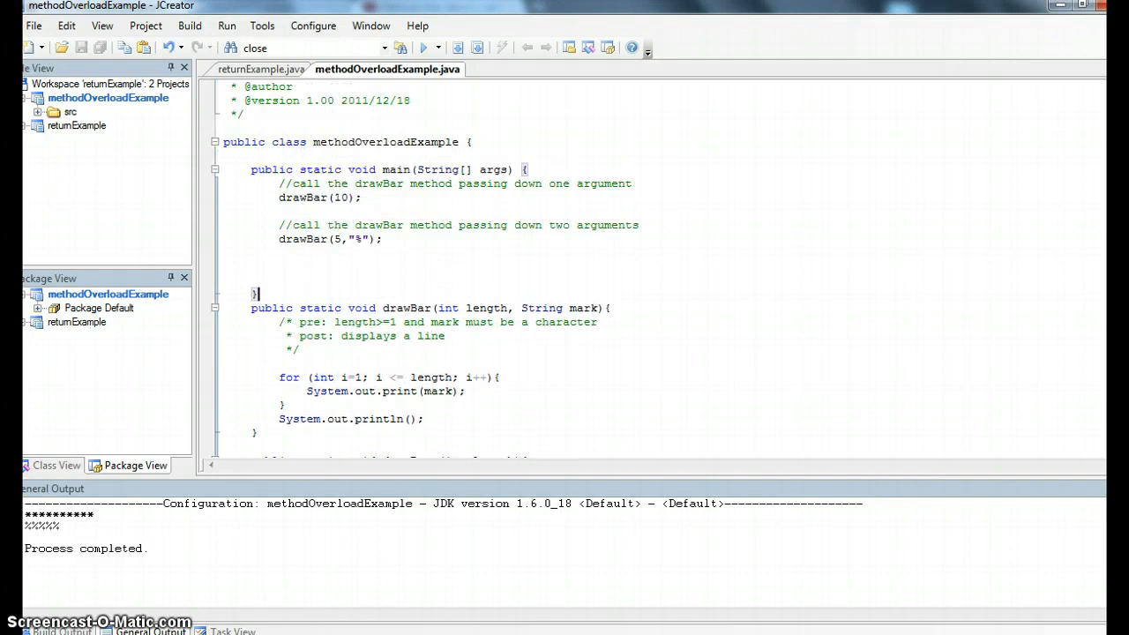
{"action": "mouse_move", "coordinate": [503, 75]}
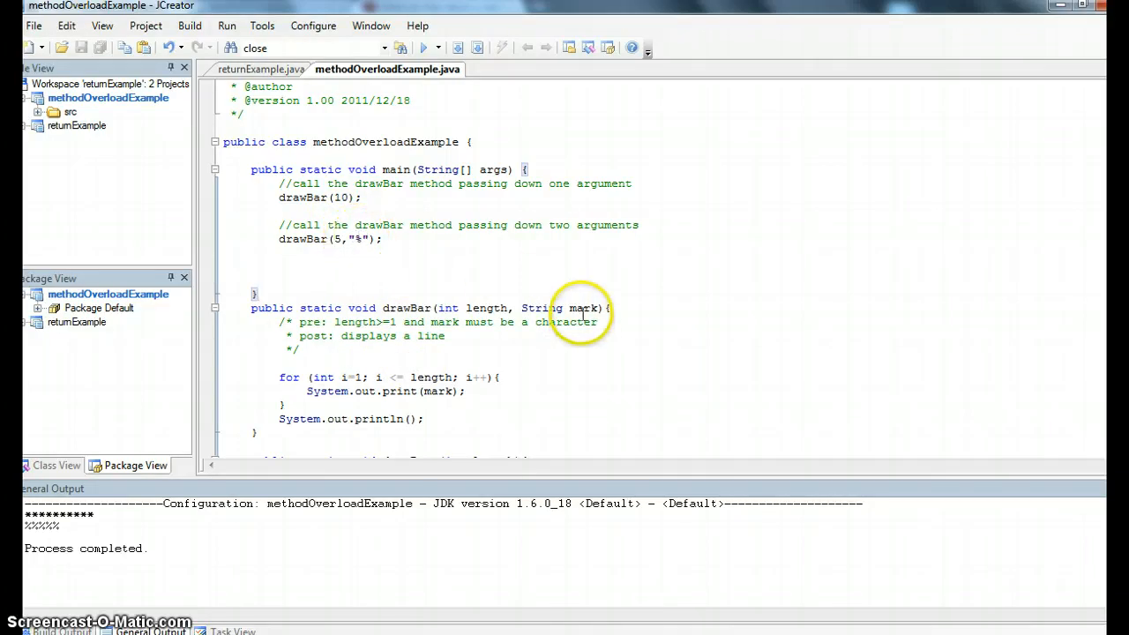
{"action": "mouse_move", "coordinate": [540, 298]}
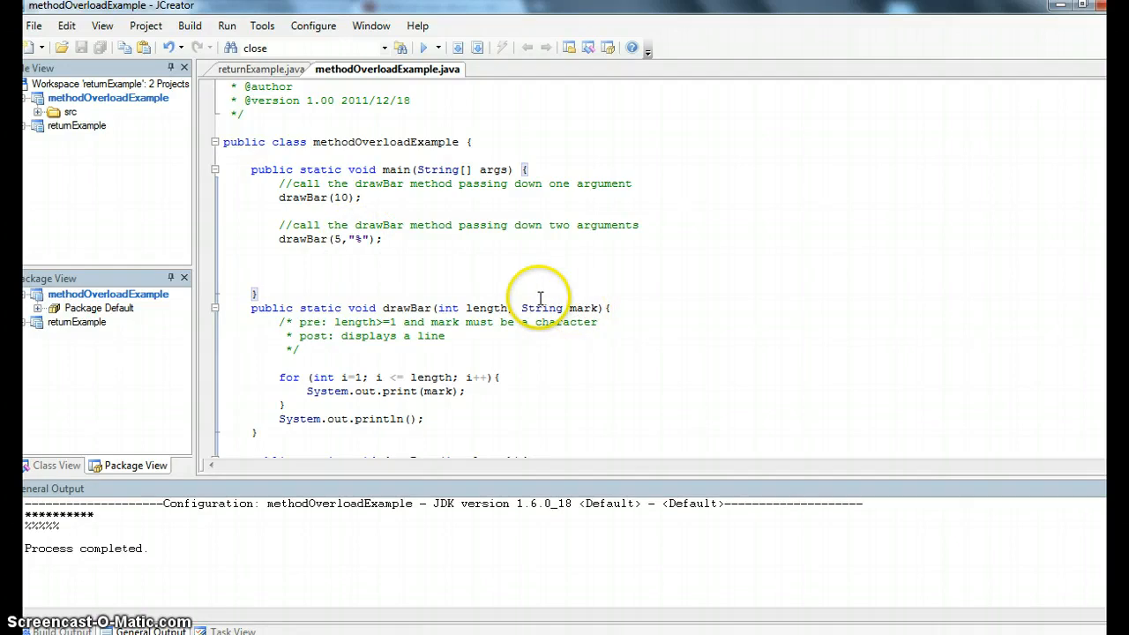
{"action": "mouse_move", "coordinate": [430, 391]}
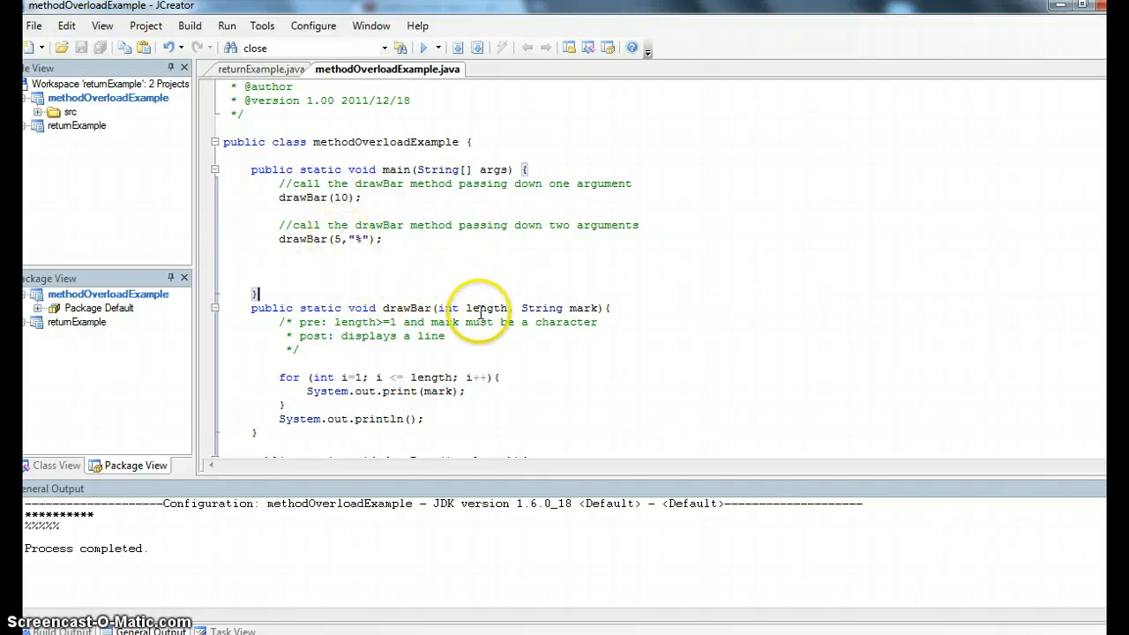
{"action": "mouse_move", "coordinate": [346, 375]}
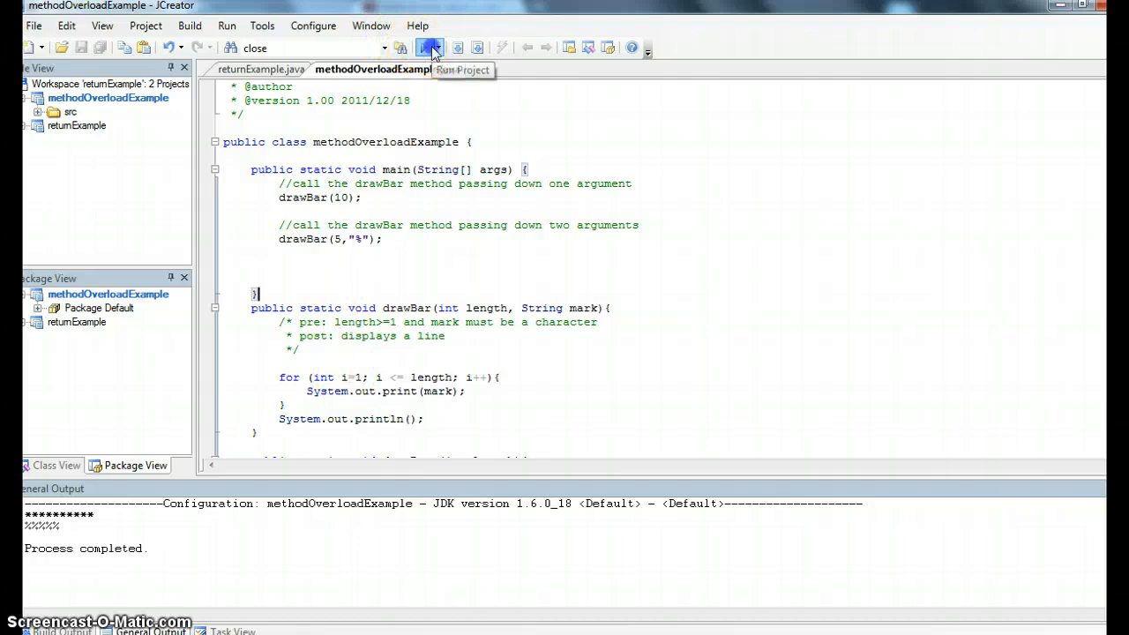
{"action": "left_click", "coordinate": [429, 48]}
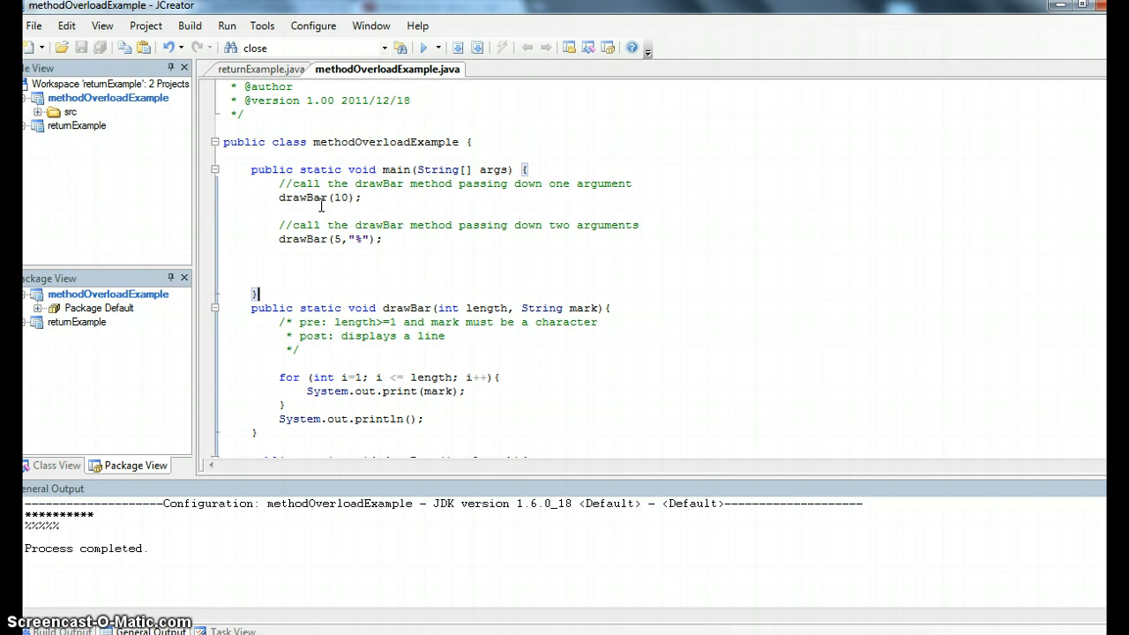
{"action": "mouse_move", "coordinate": [717, 91]}
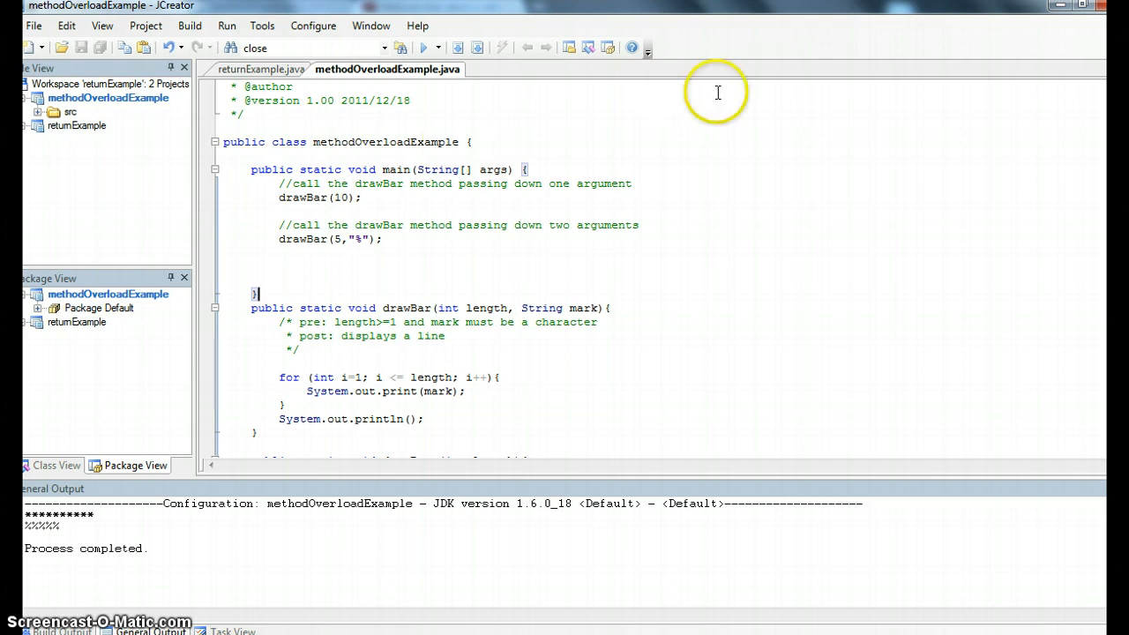